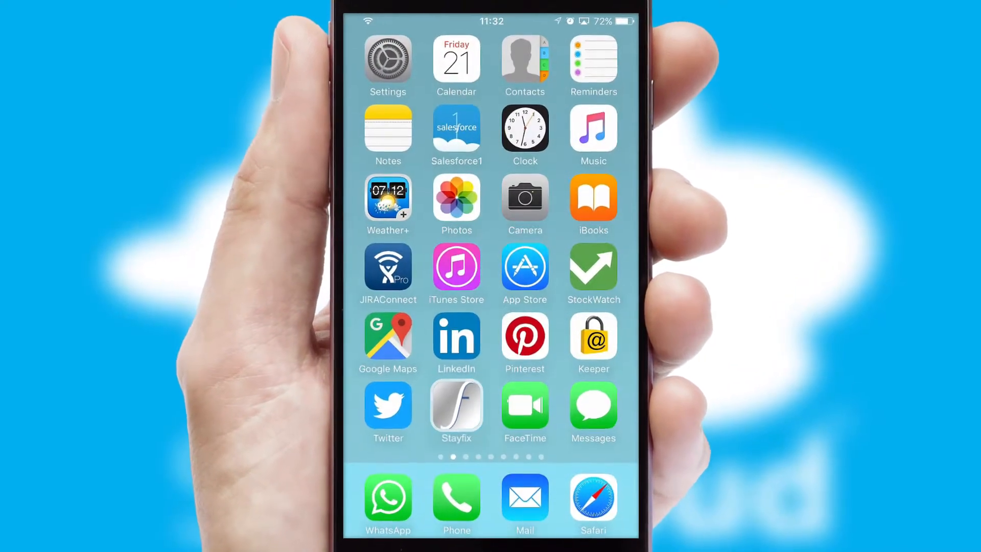
Launch Stayfix from the home screen and log in with the saved credentials
left_click(456, 411)
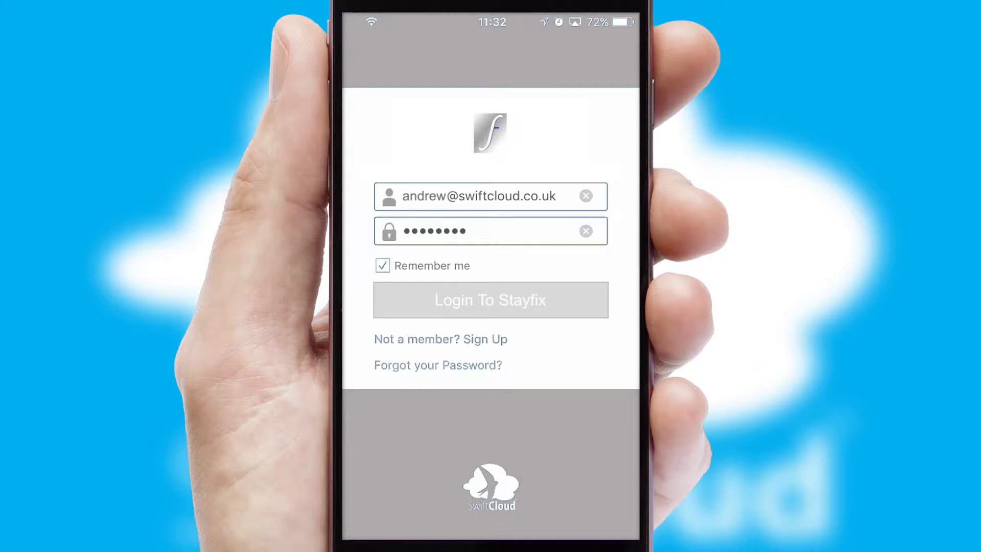
left_click(489, 299)
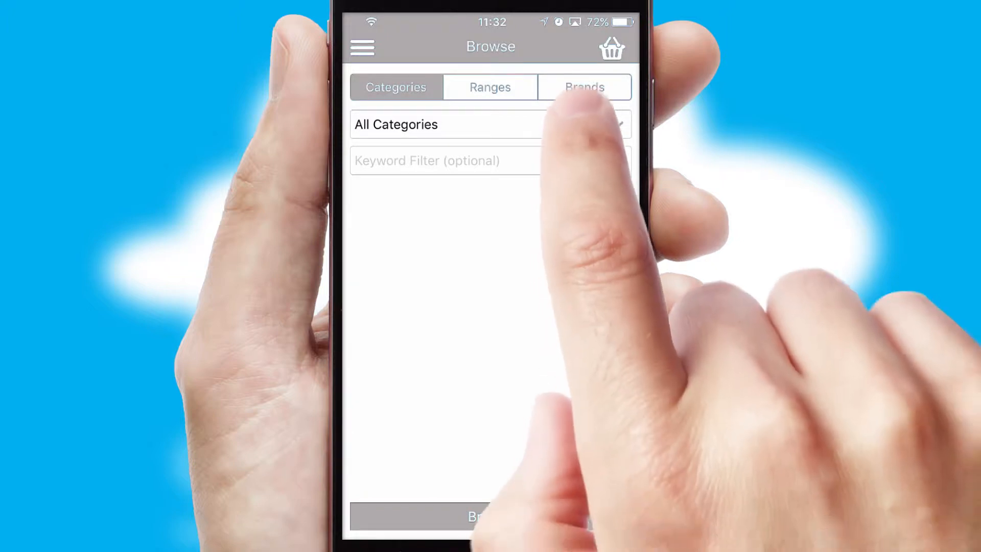
Browse the Food & Groceries category and look through its listed products
left_click(489, 123)
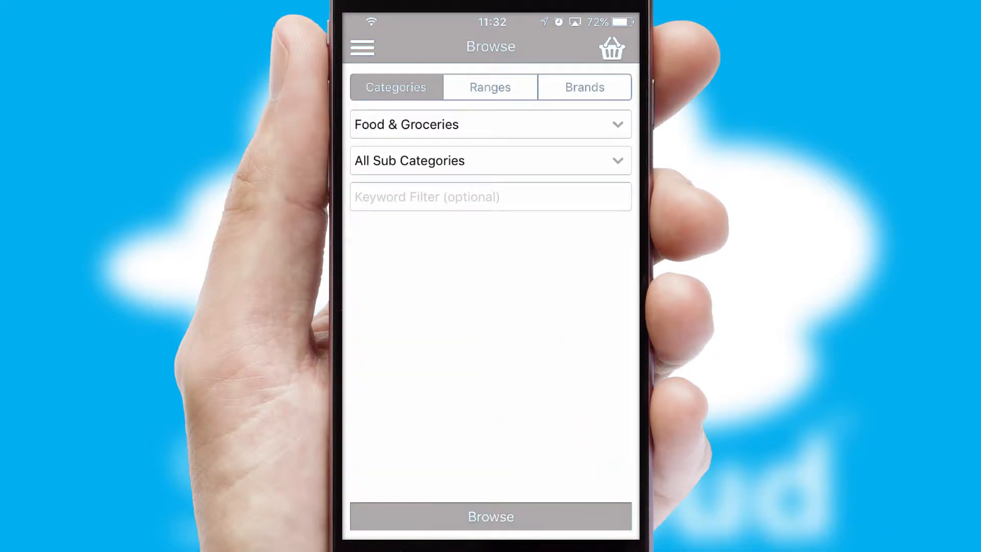
left_click(490, 516)
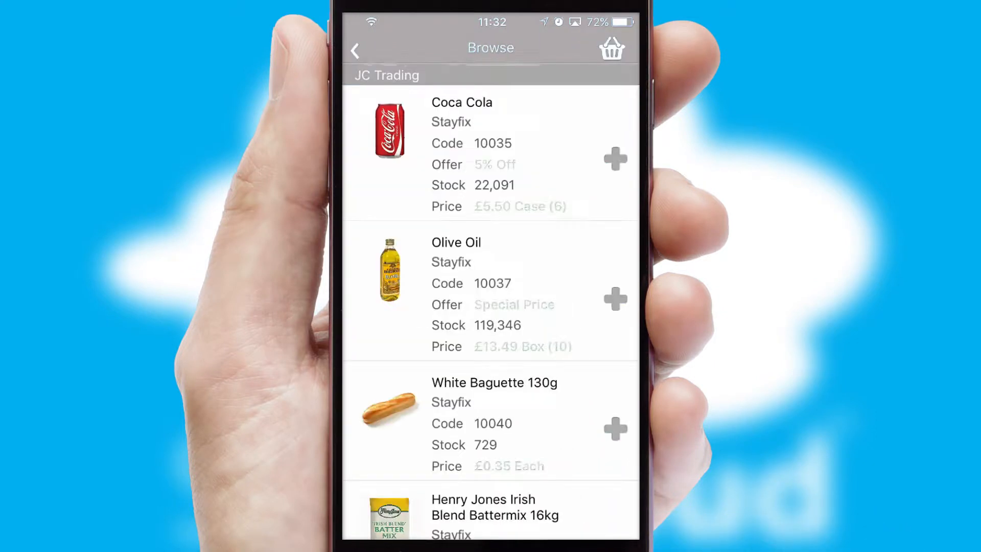
scroll("down", 3)
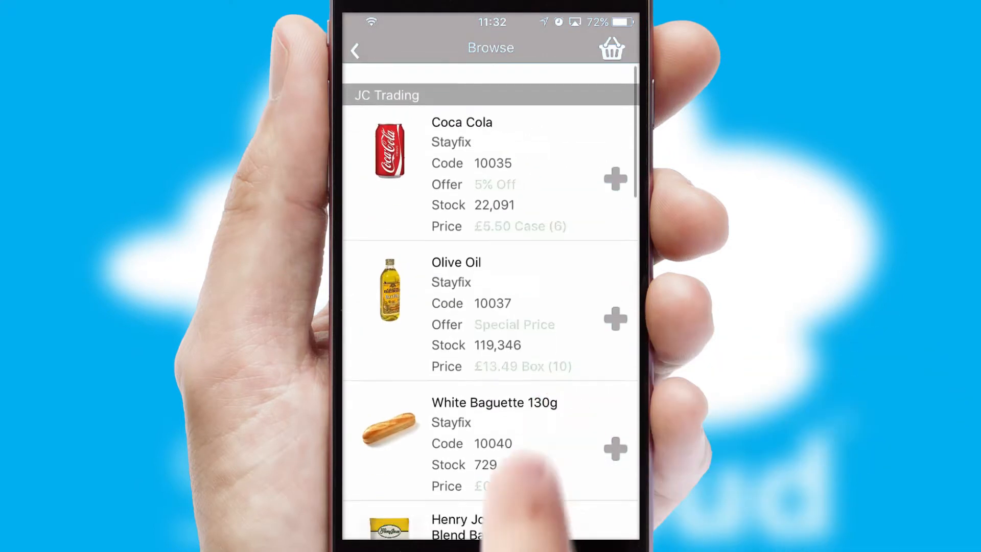
scroll("up", 3)
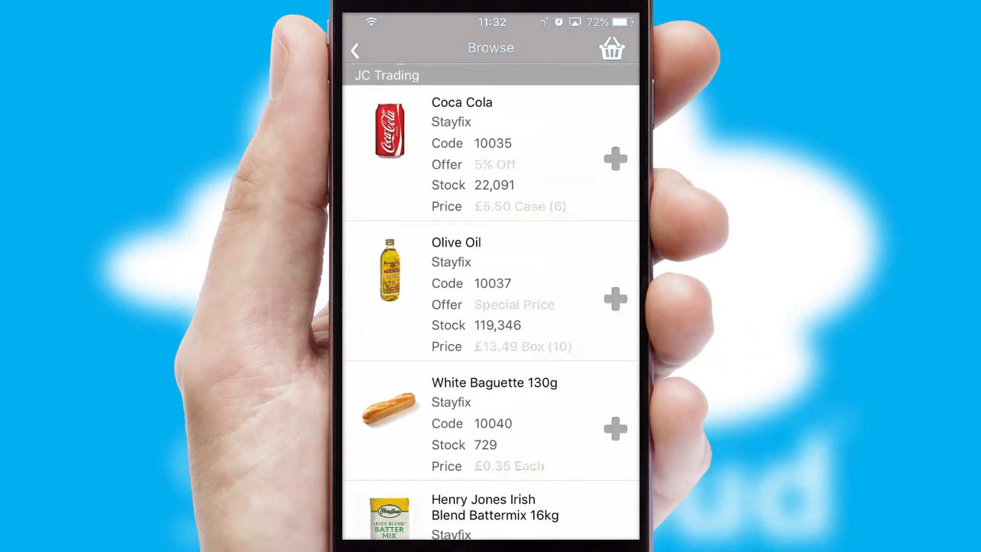
Add a case of Coca Cola with a confirmed quantity and one more listed product to the basket
left_click(615, 159)
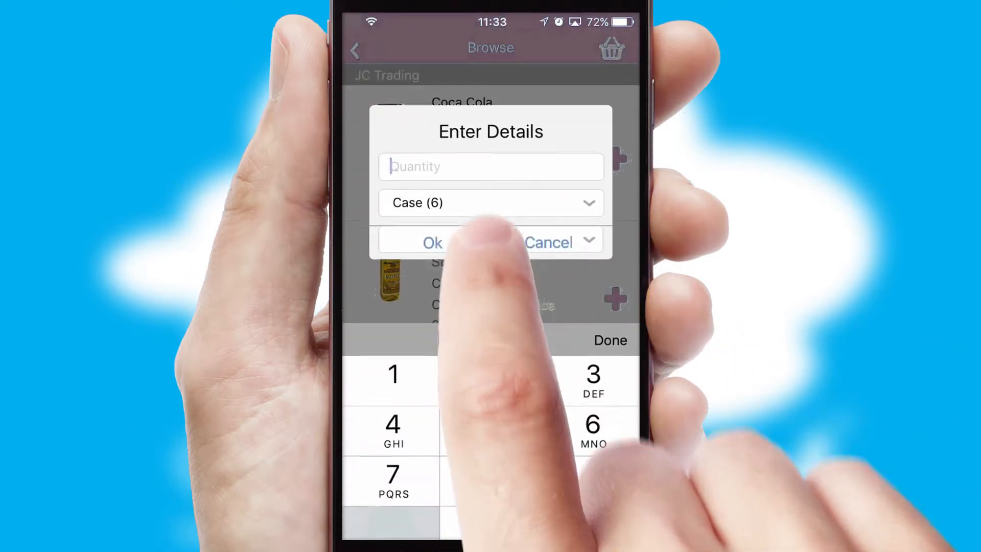
left_click(432, 244)
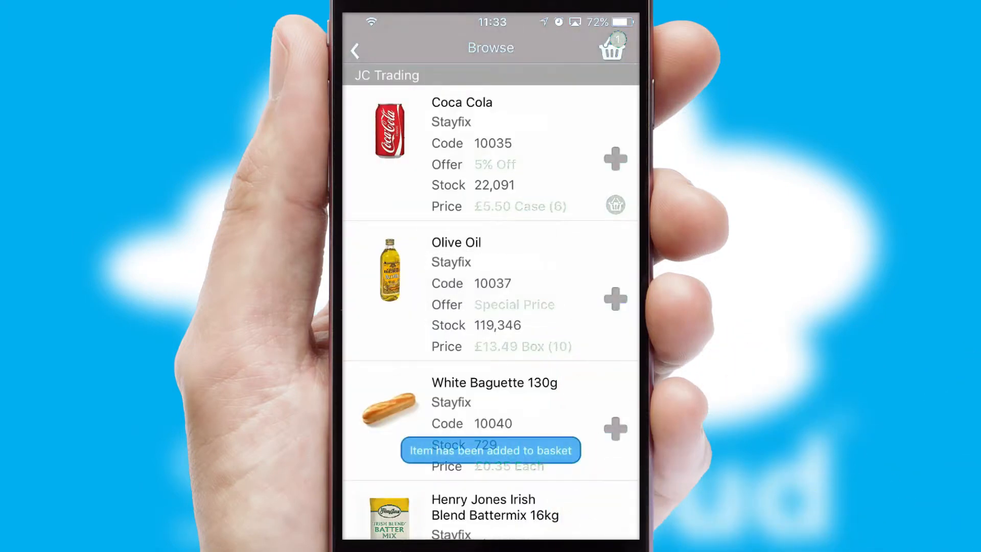
scroll("up", 3)
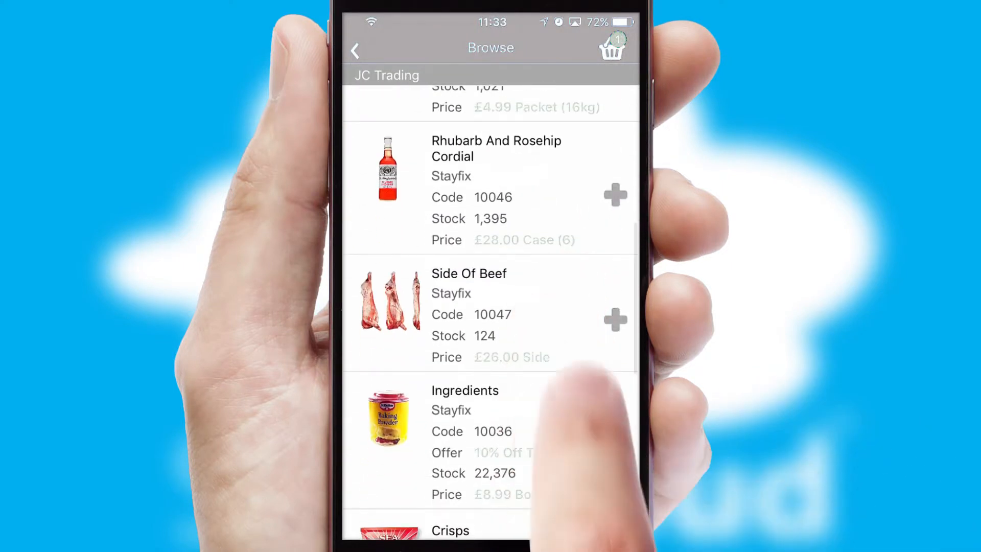
left_click(614, 319)
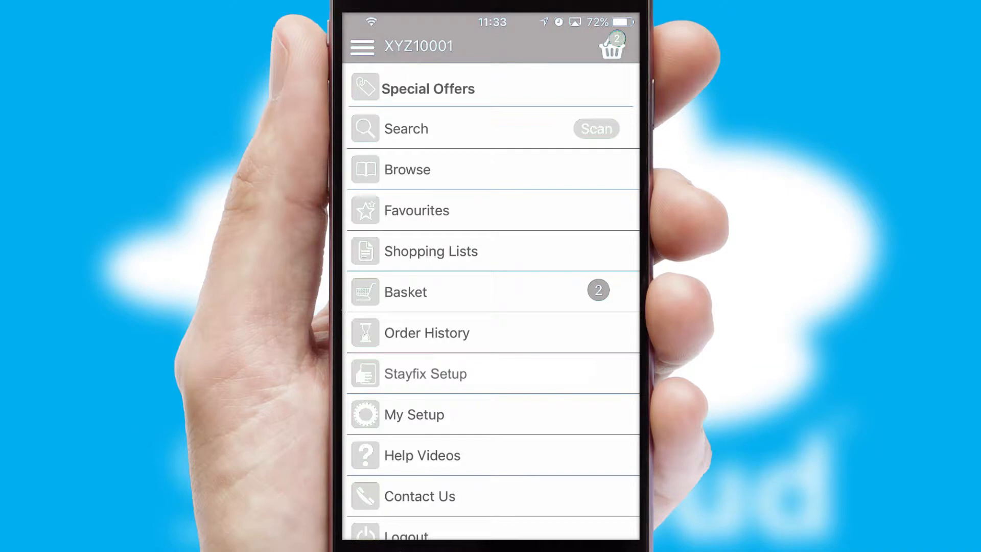
Search by barcode for Olive Oil and bring up its order page at Box (10) £13.49
left_click(406, 129)
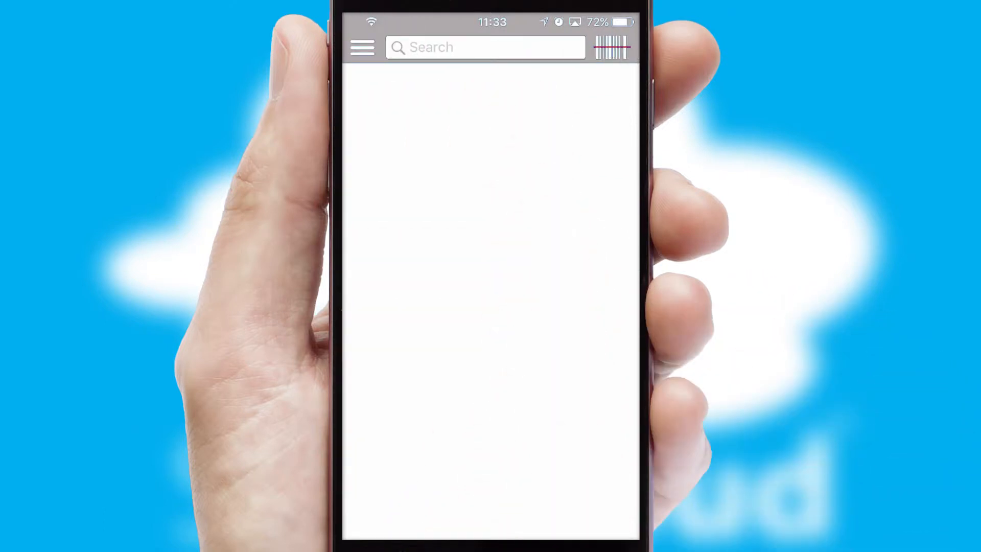
left_click(611, 47)
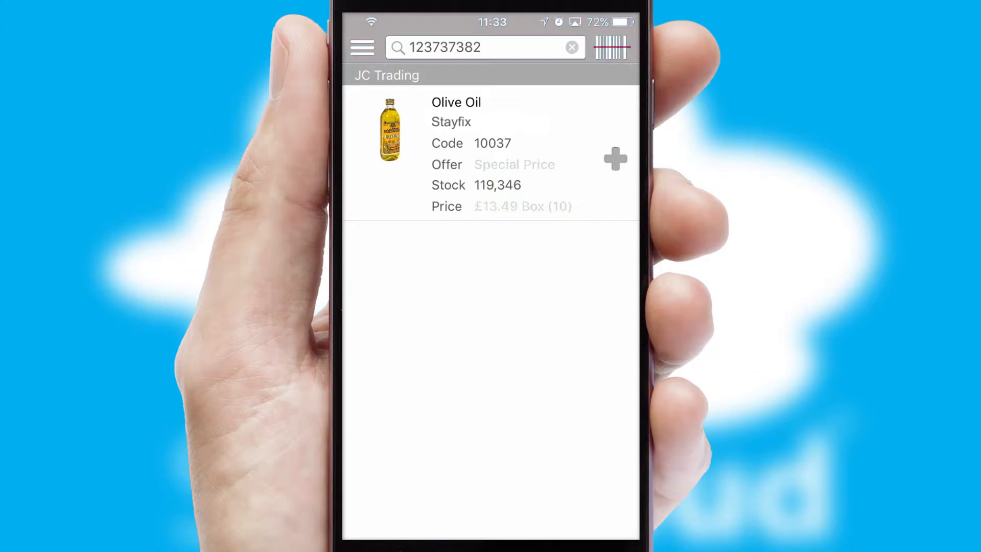
left_click(615, 158)
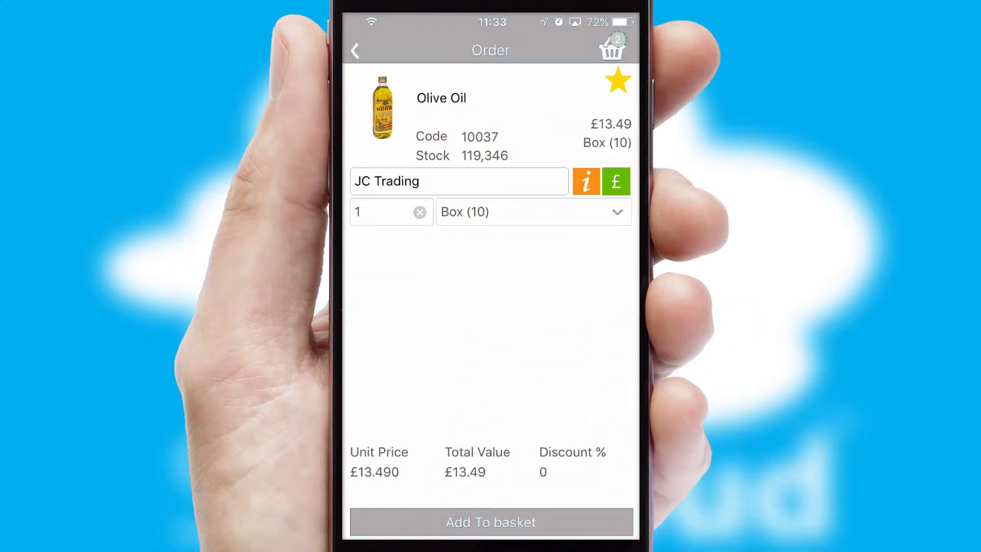
View Olive Oil's product documents, then add one Box (10) of Olive Oil to the basket
left_click(586, 182)
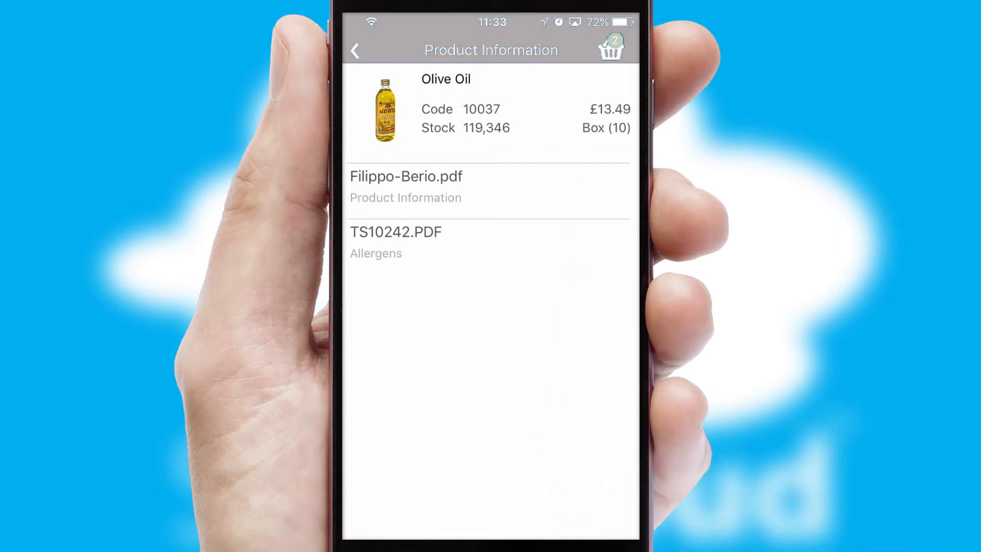
left_click(406, 177)
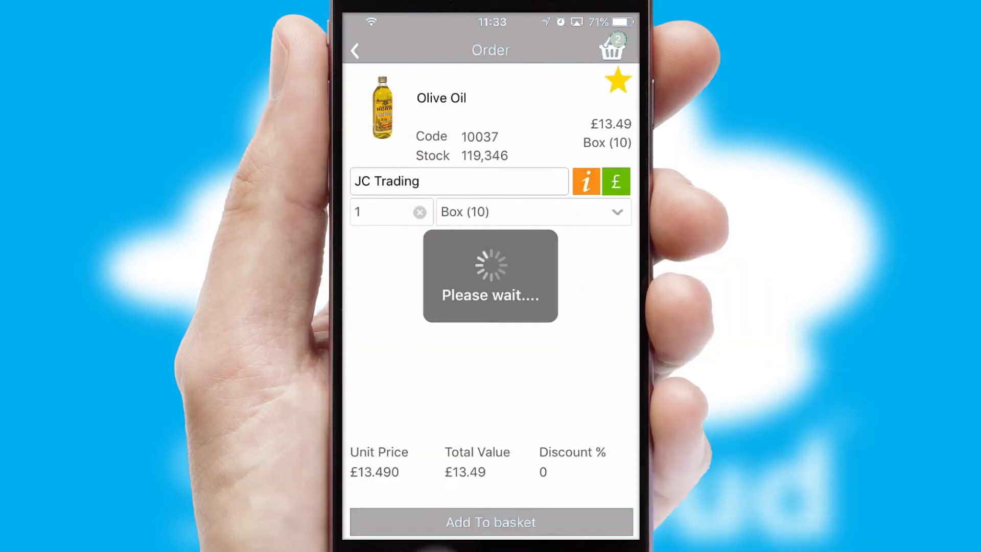
left_click(490, 522)
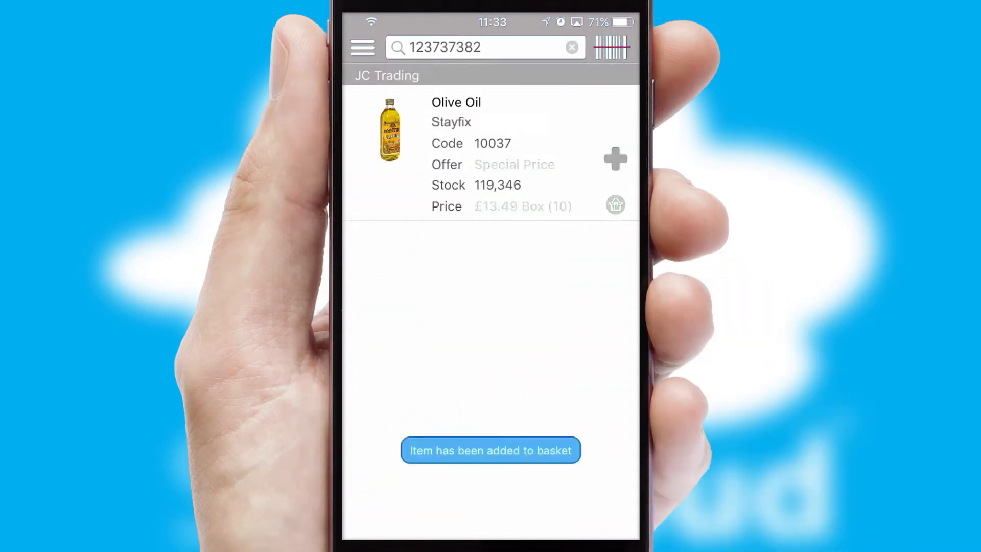
left_click(570, 47)
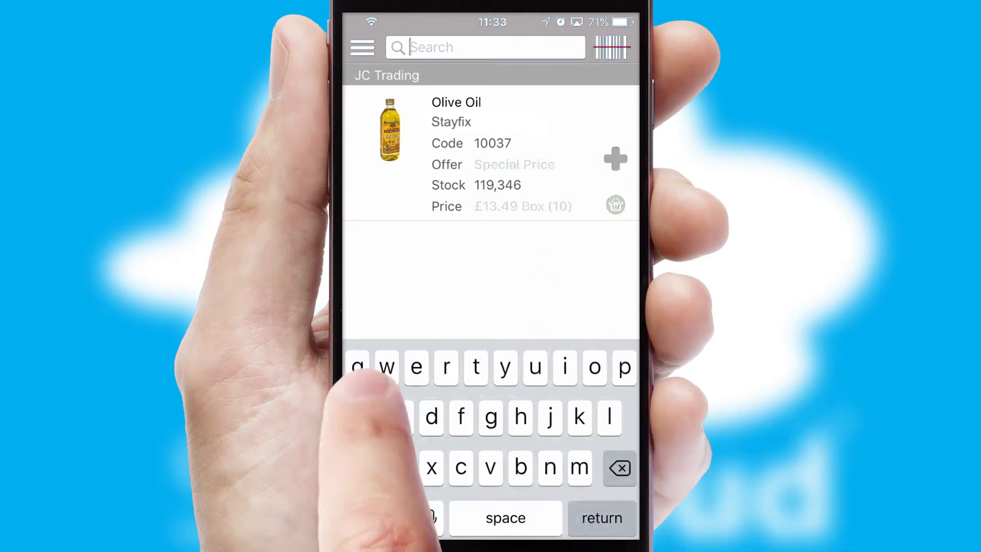
Search the catalogue for 'a', scan the results, then go to Favourites
type("a")
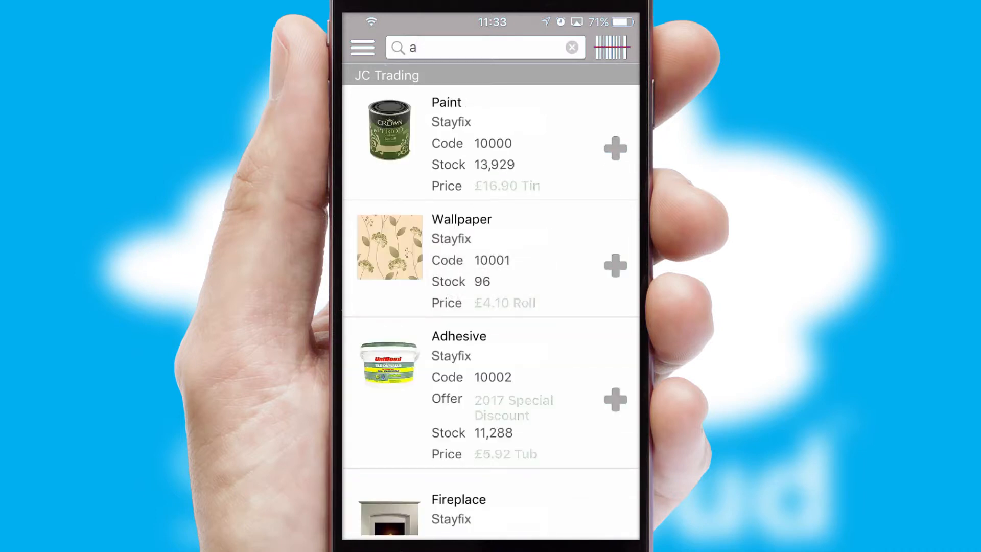
scroll("down", 3)
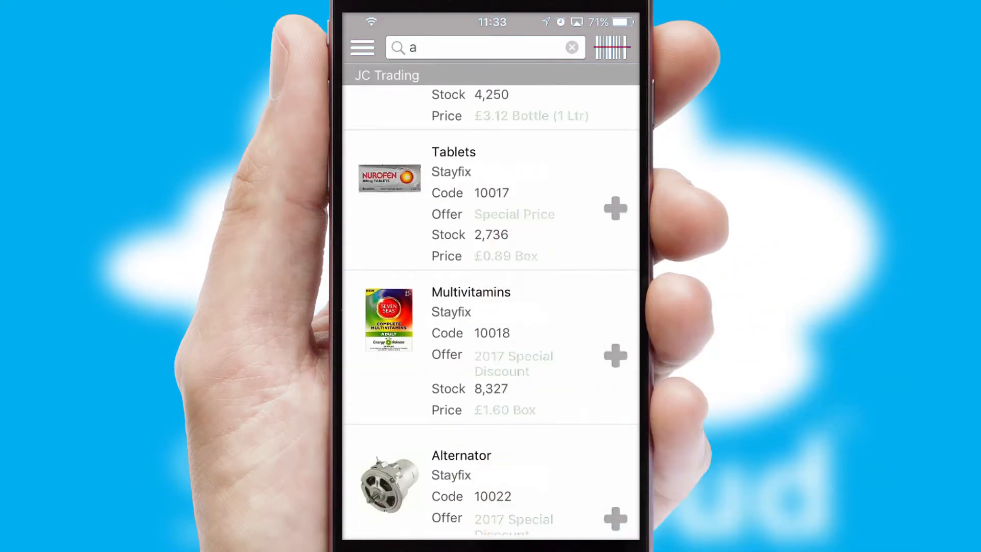
left_click(362, 48)
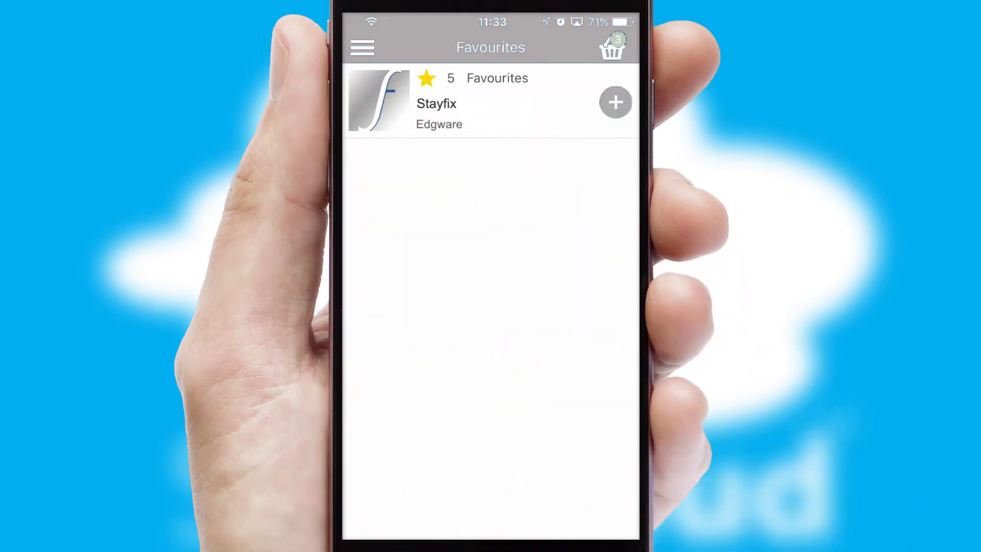
Add an item from the Stayfix favourites entry to the basket, making four items
left_click(615, 102)
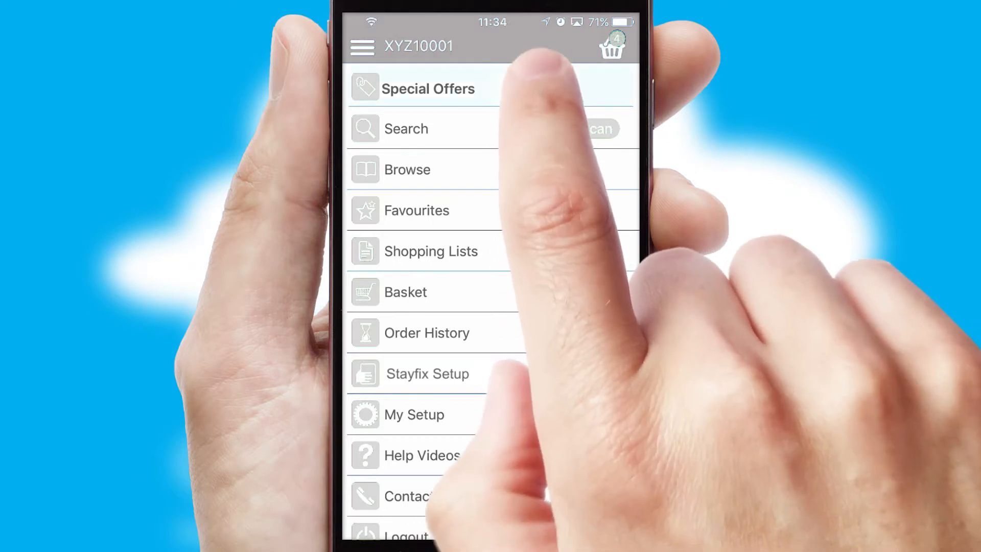
From the Regular Drinks Order shopping list, add ticked Irn-Bru and Tizer, totalling £133.75
left_click(425, 88)
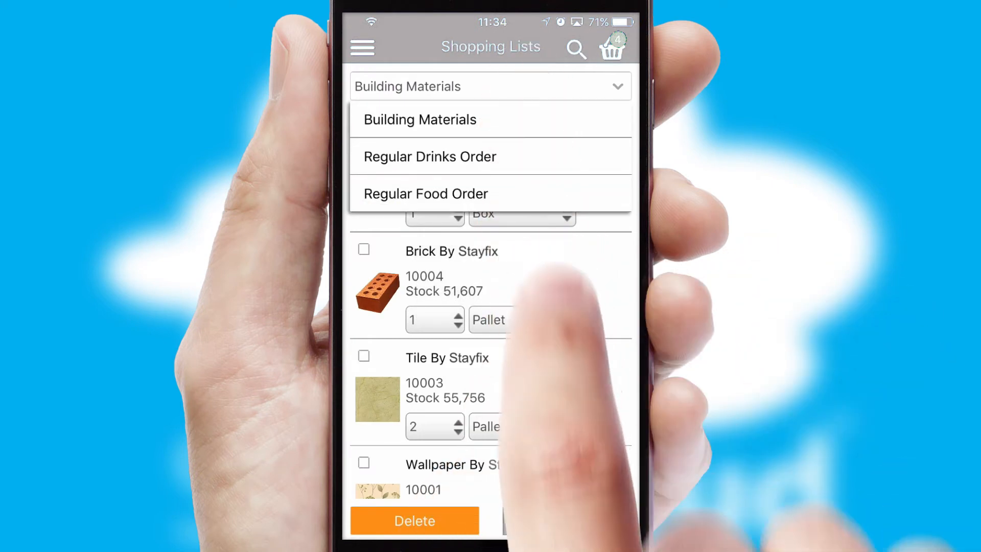
left_click(430, 156)
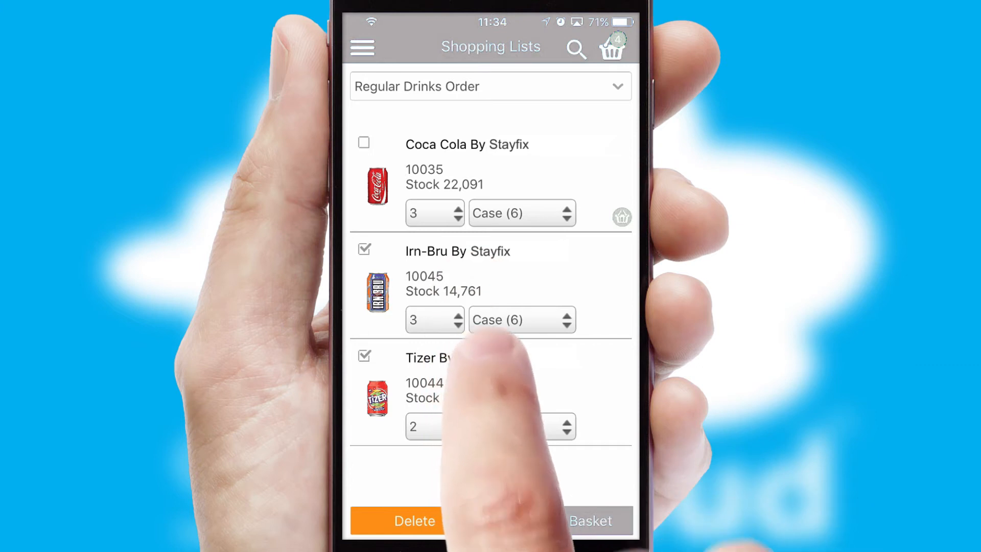
left_click(591, 520)
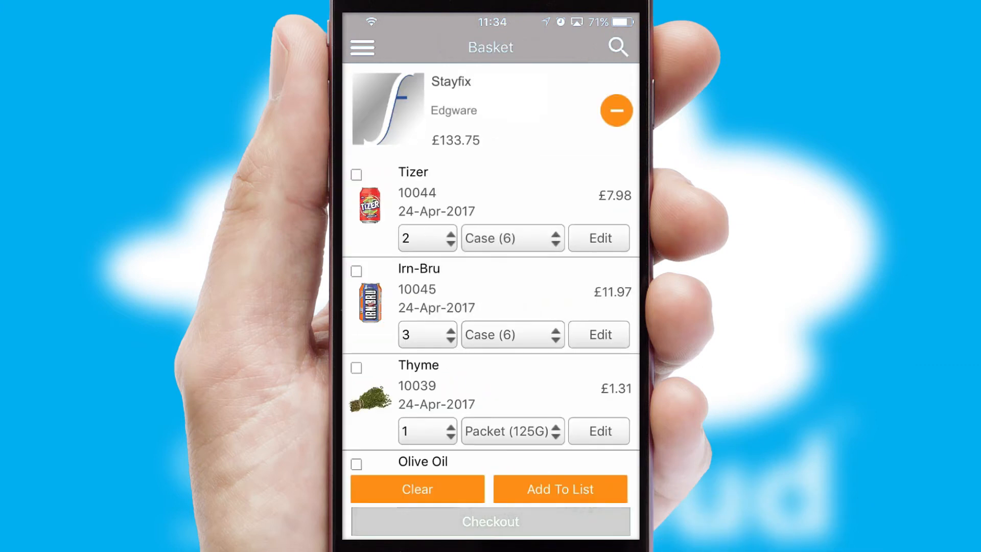
Review the basket contents and go to checkout with a £135.75 delivery order
scroll("down", 3)
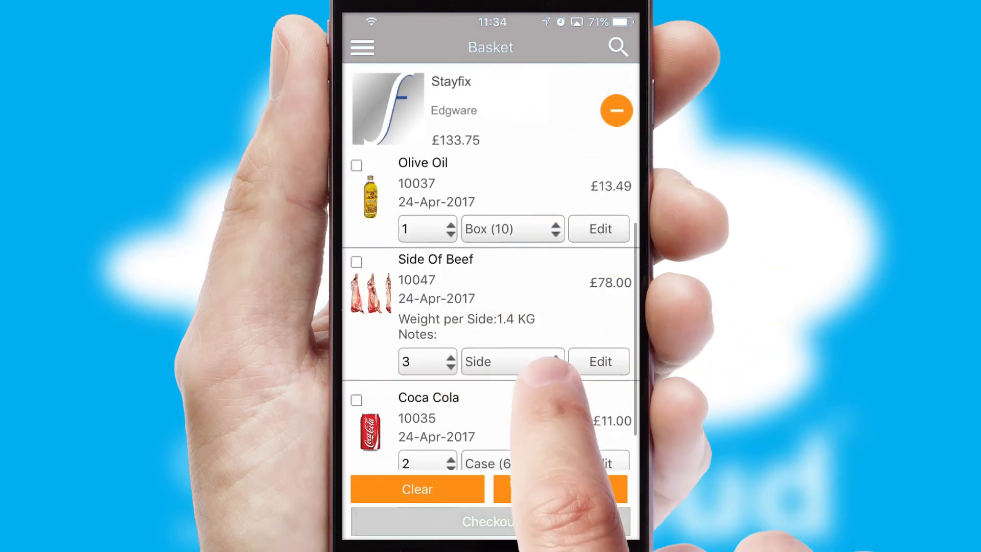
left_click(491, 522)
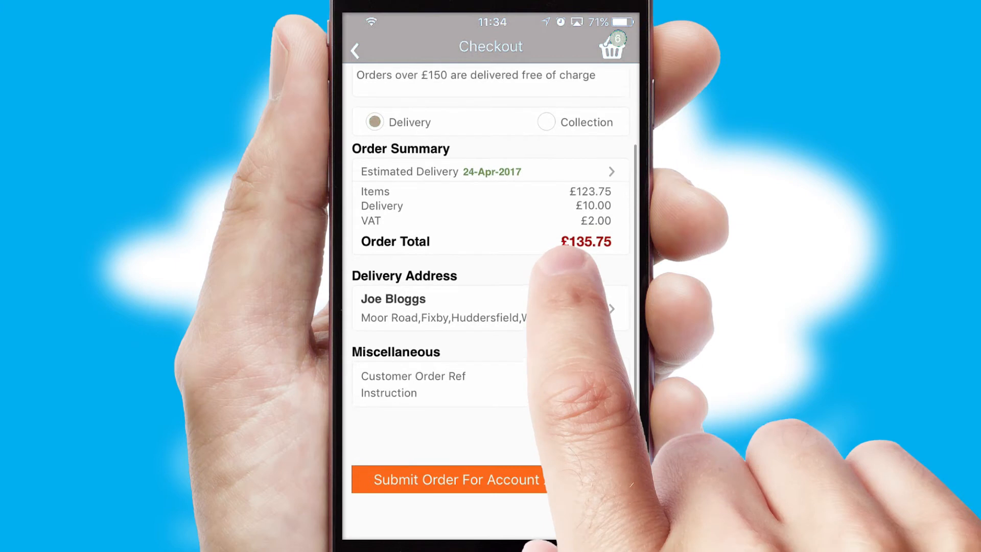
Submit the order for account XYZ10001 and acknowledge confirmation number 118881
scroll("down", 3)
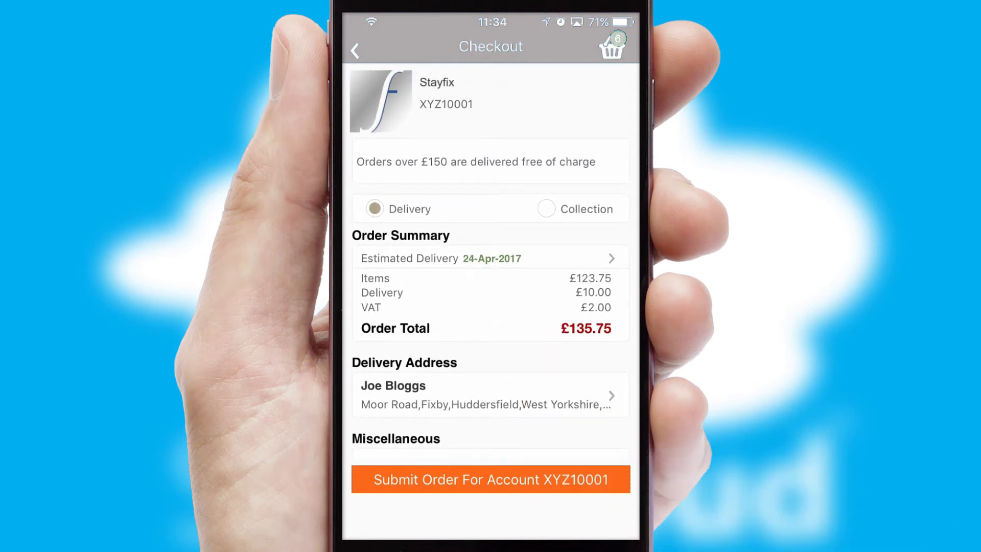
left_click(491, 479)
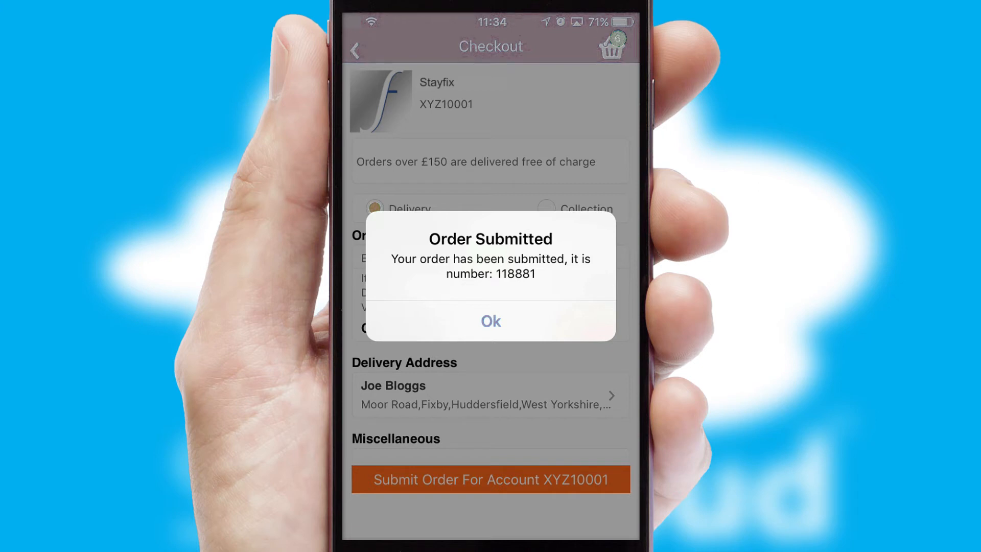
left_click(491, 320)
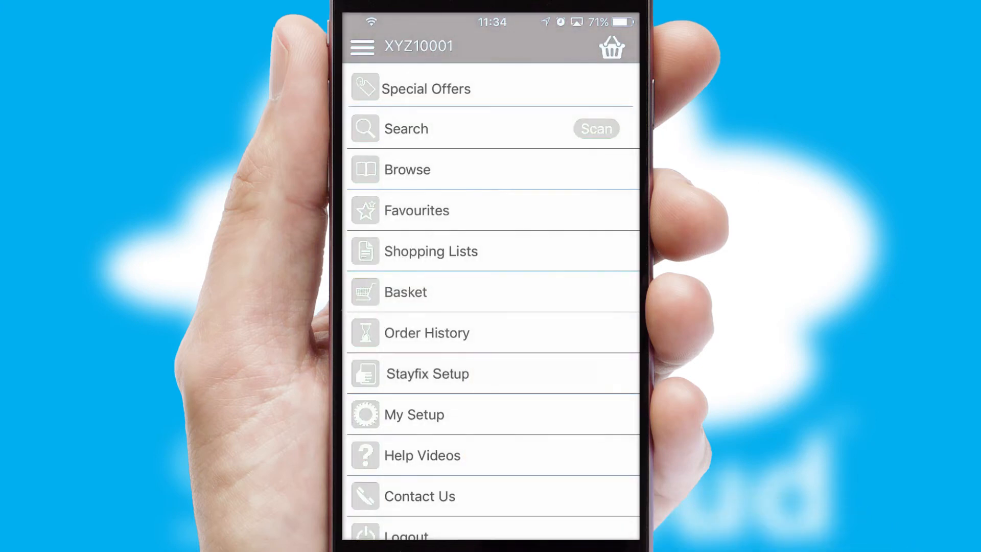
scroll("up", 3)
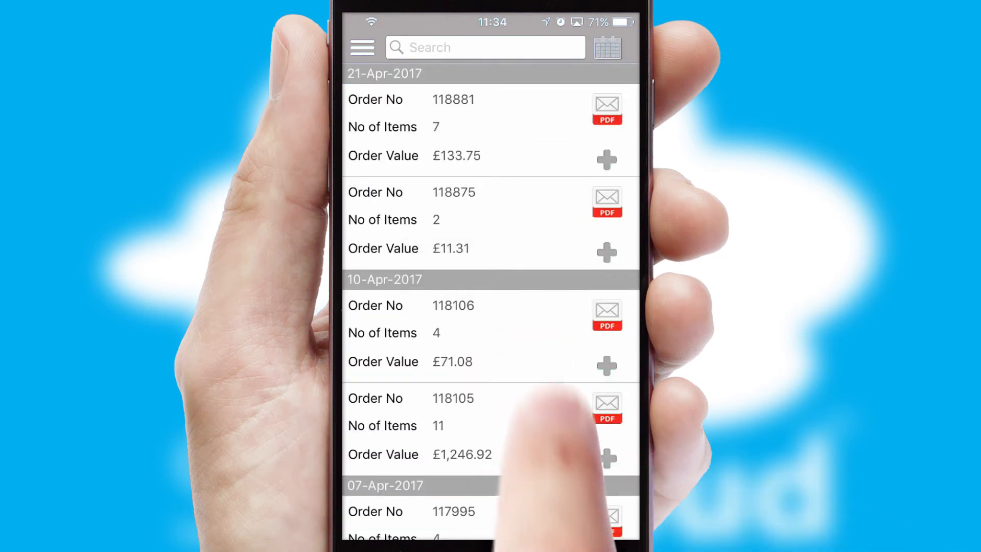
left_click(489, 124)
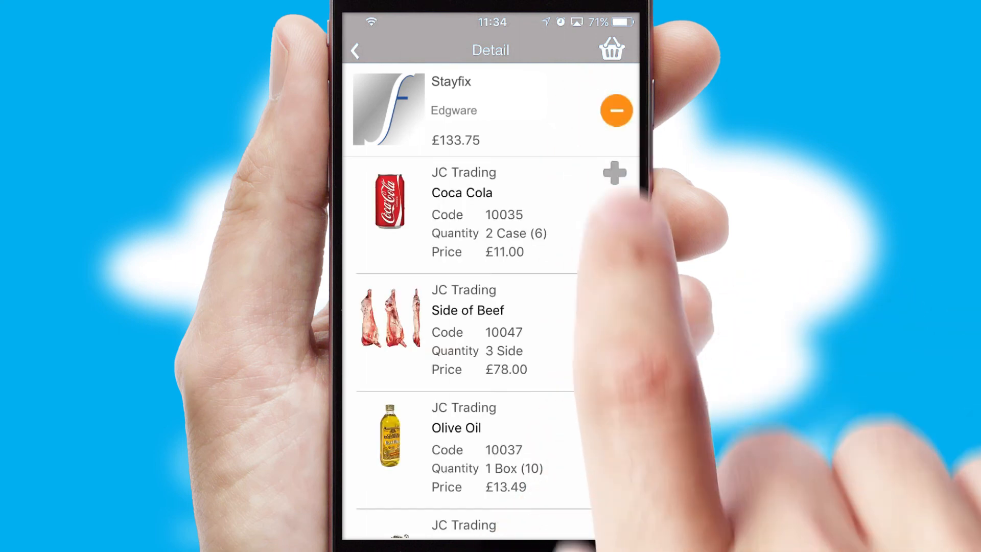